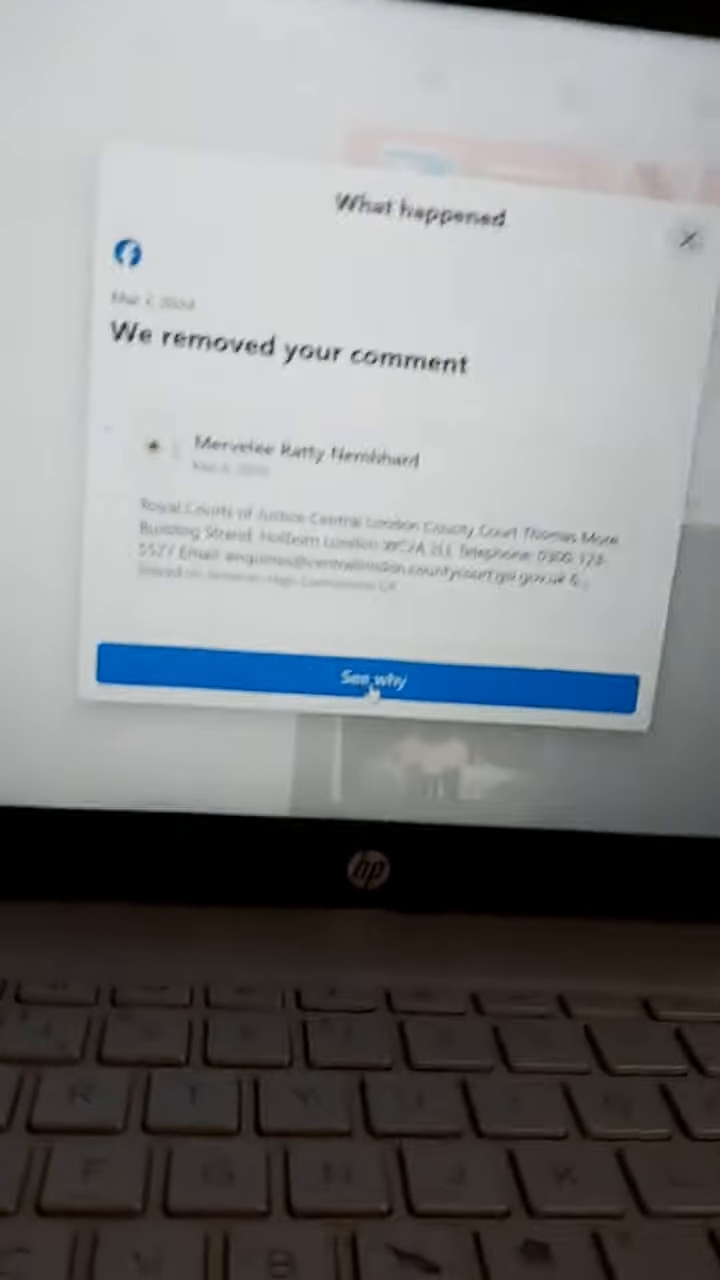
- Open See why on the removed-comment notice to read the spam Community Standards explanation
click(360, 683)
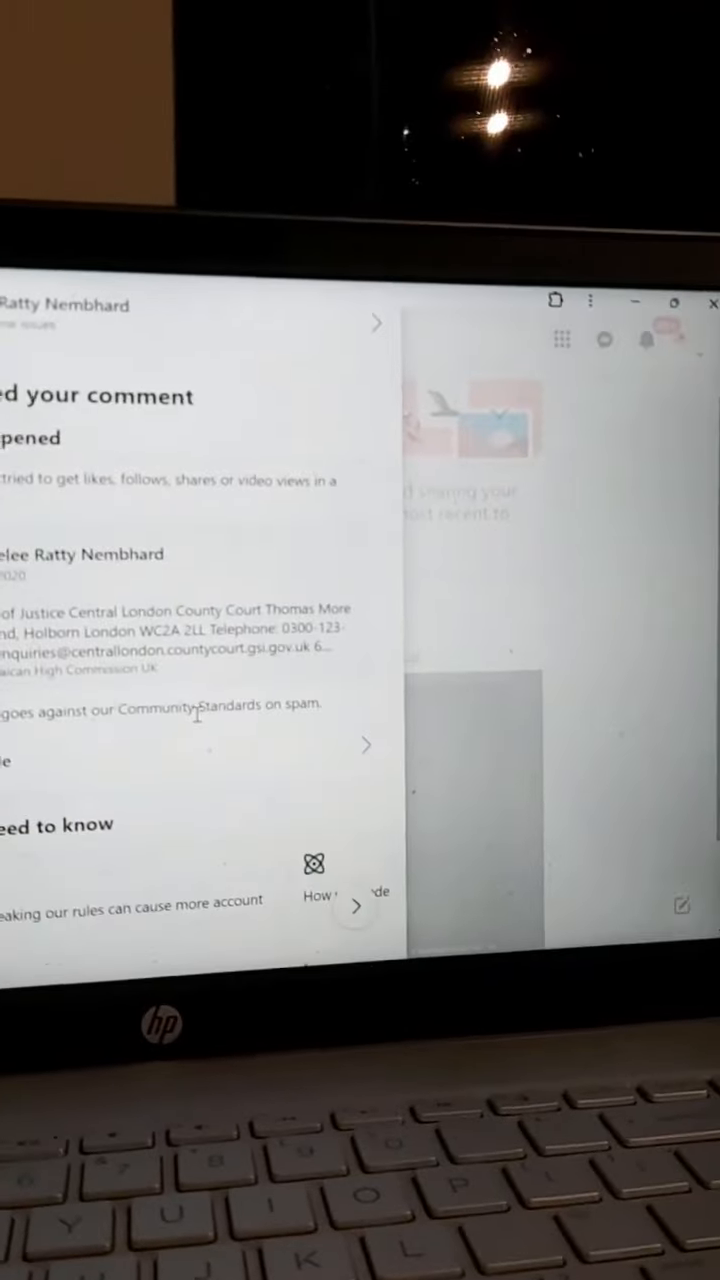
scroll(down, 3)
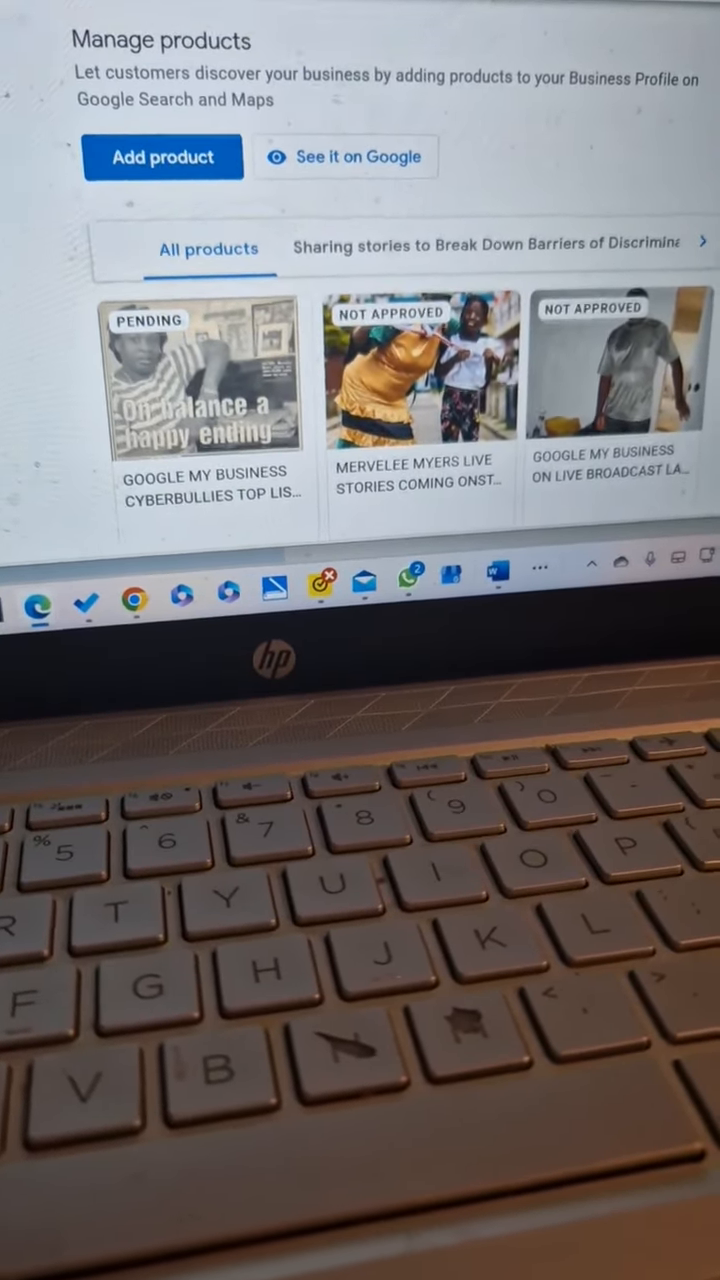
scroll(down, 3)
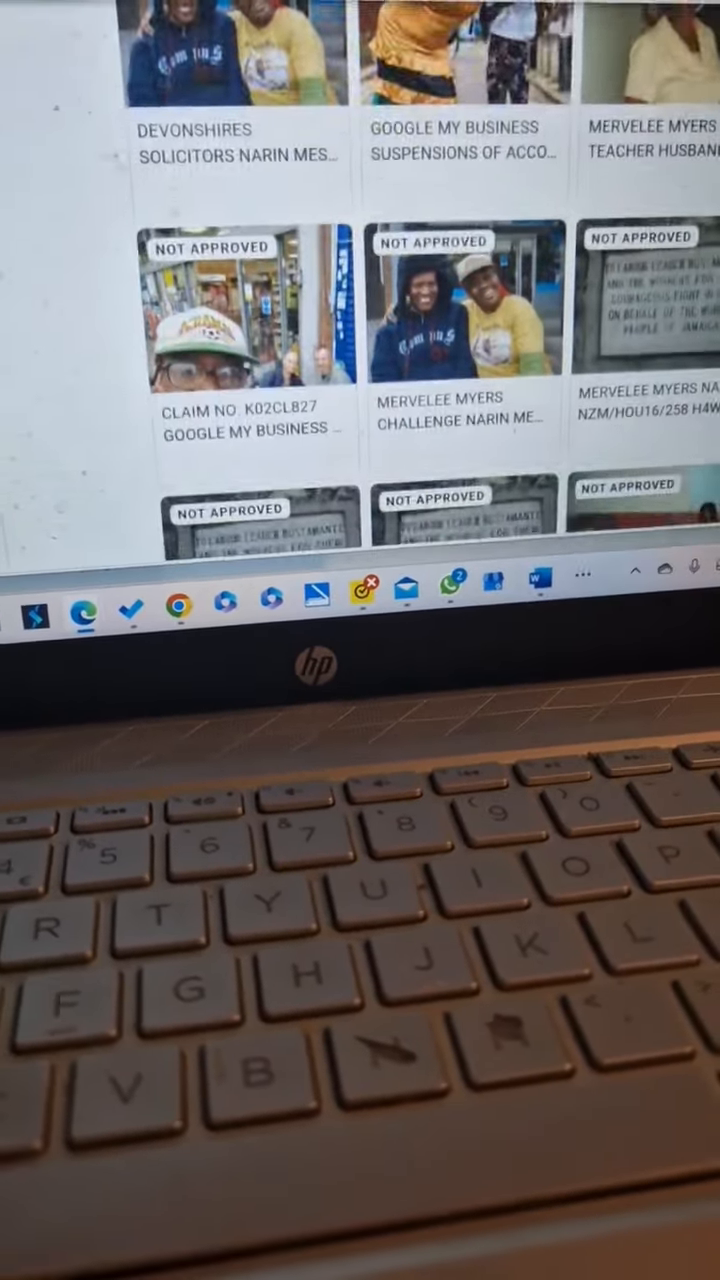
scroll(down, 3)
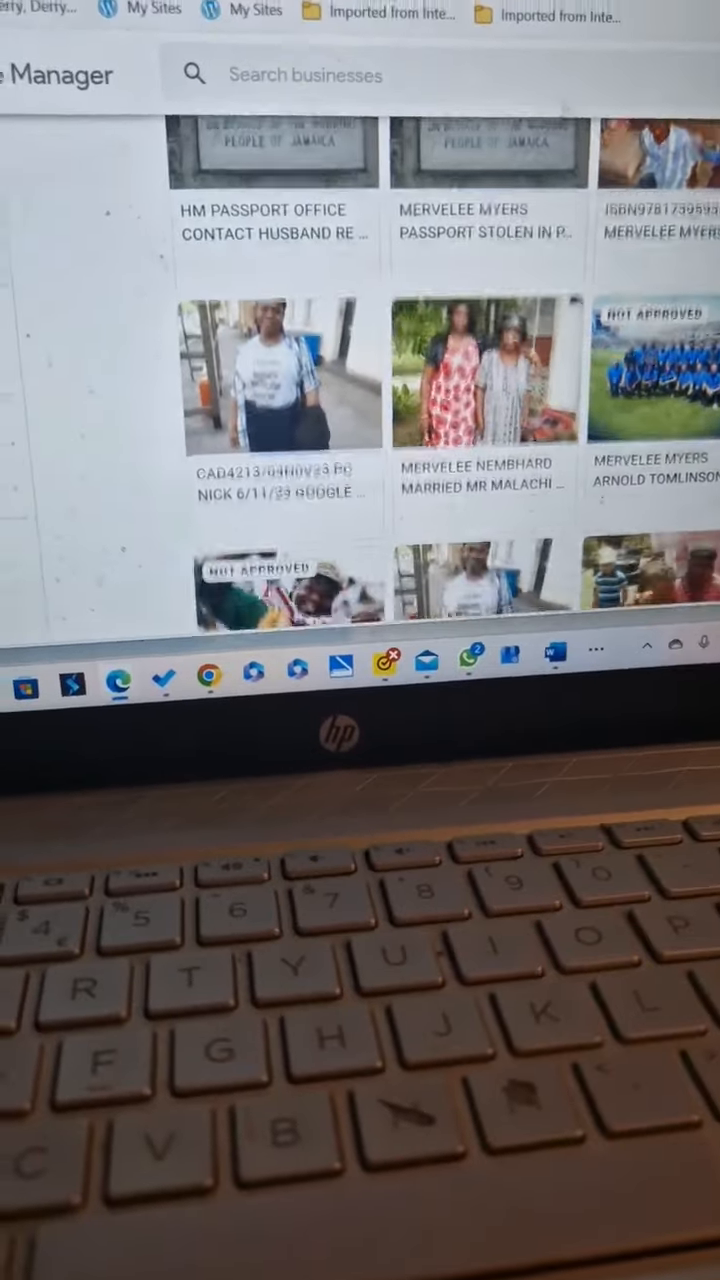
scroll(down, 3)
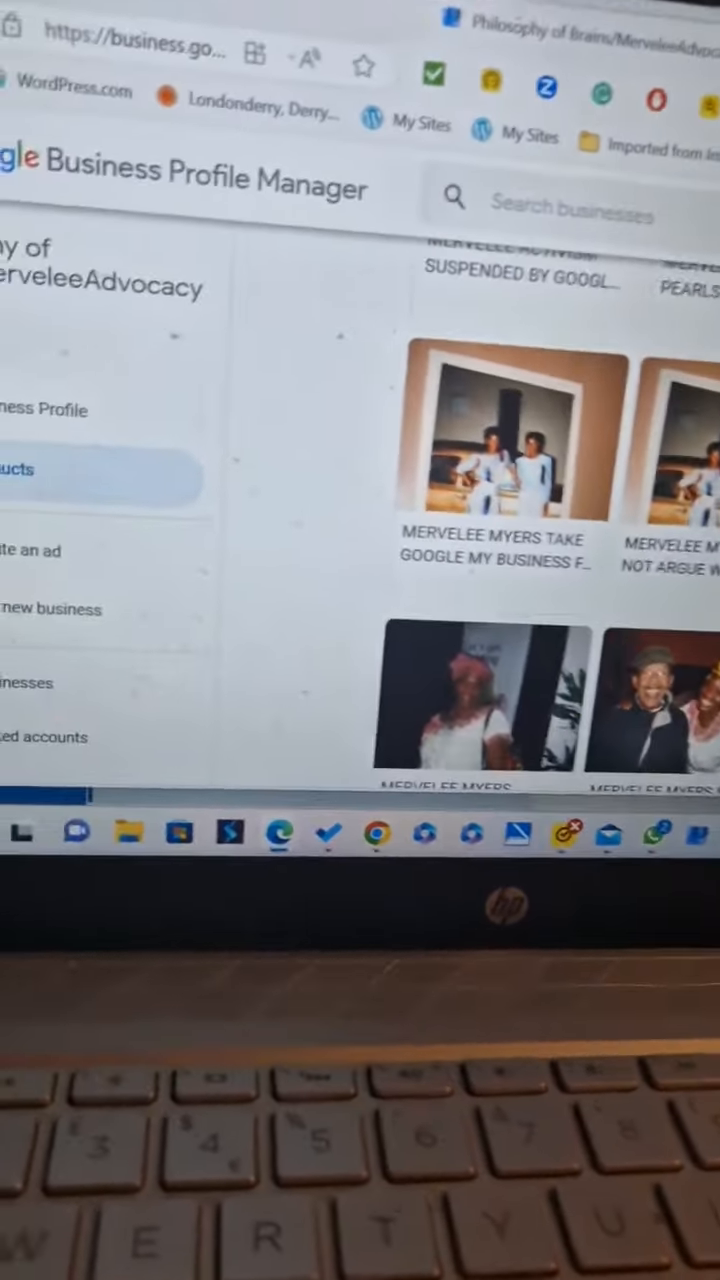
scroll(down, 3)
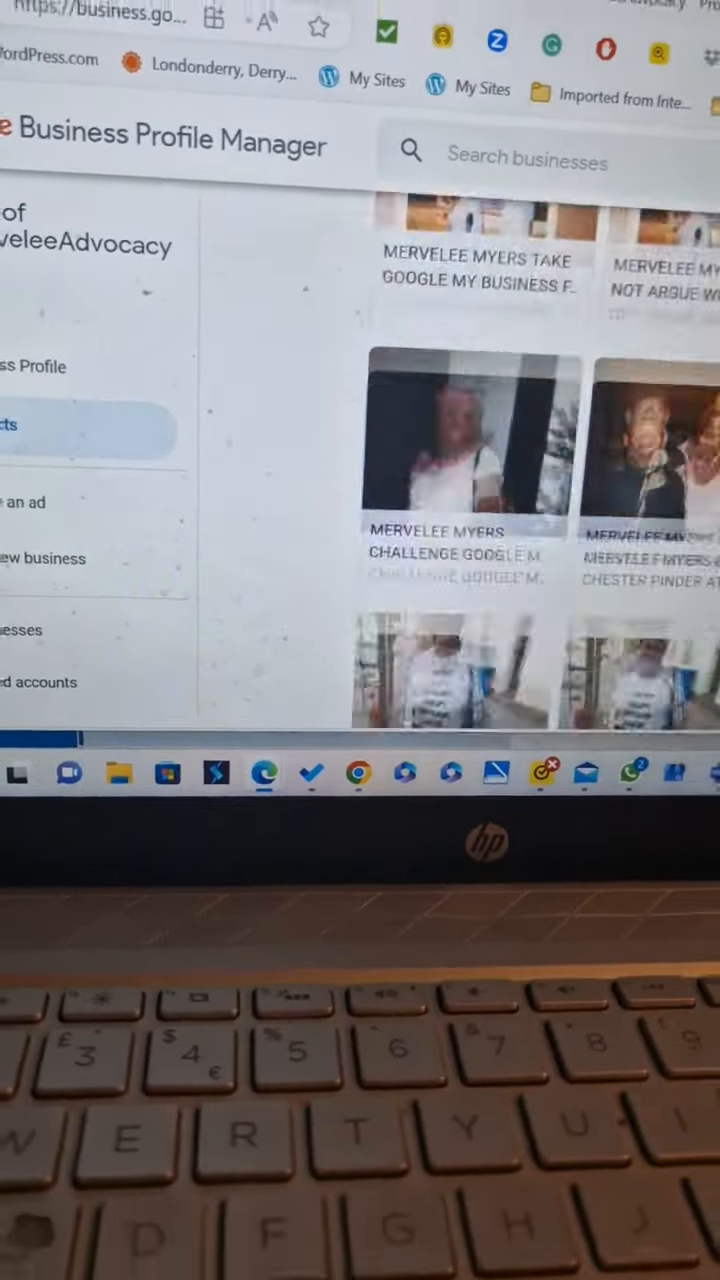